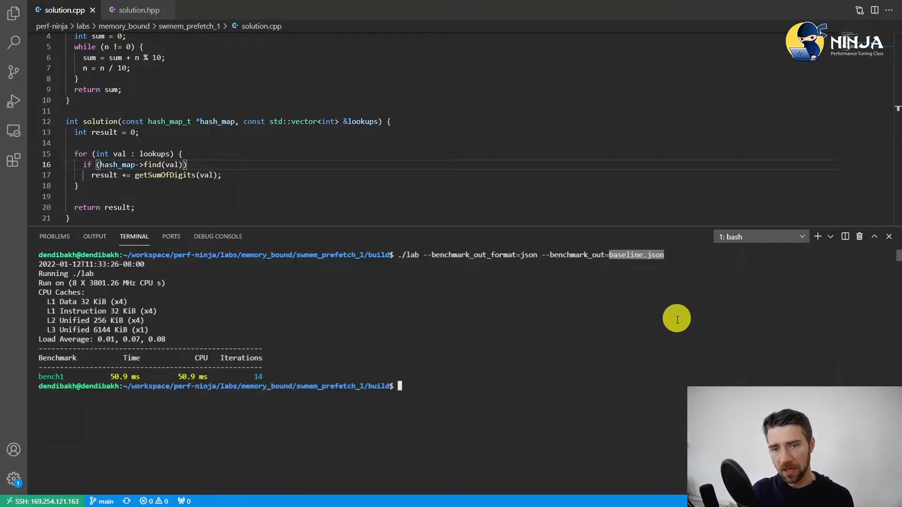
mouse_move(650, 322)
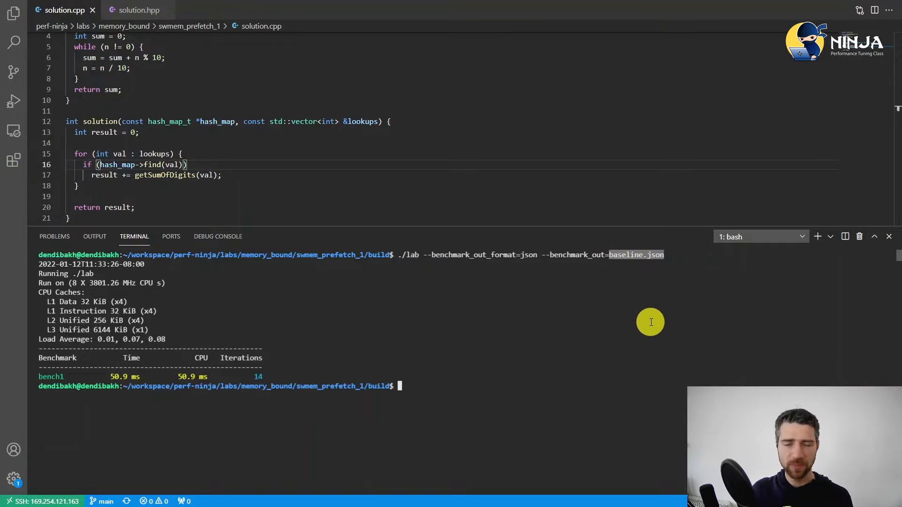
mouse_move(654, 300)
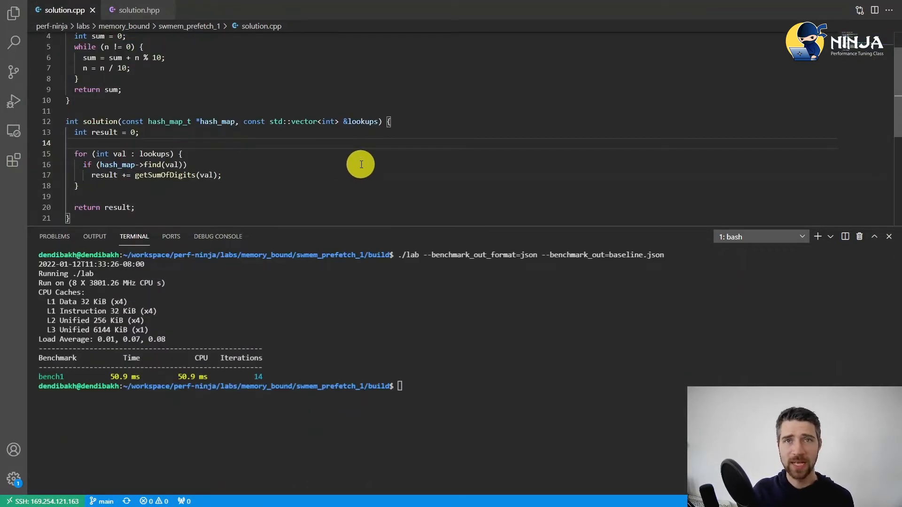
- Review HASH_MAP_SIZE and the bucket layout in solution.hpp alongside the lookup loop in solution.cpp
left_click(139, 9)
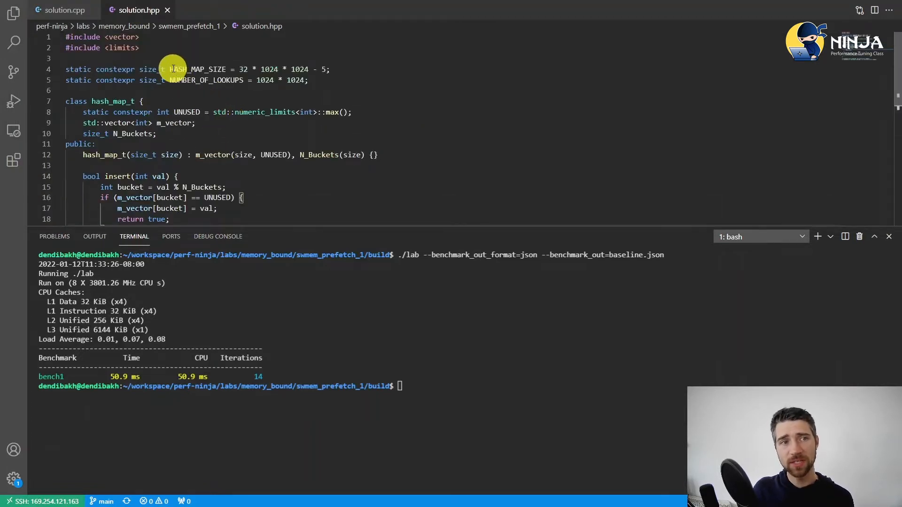
left_click_drag(170, 69, 330, 69)
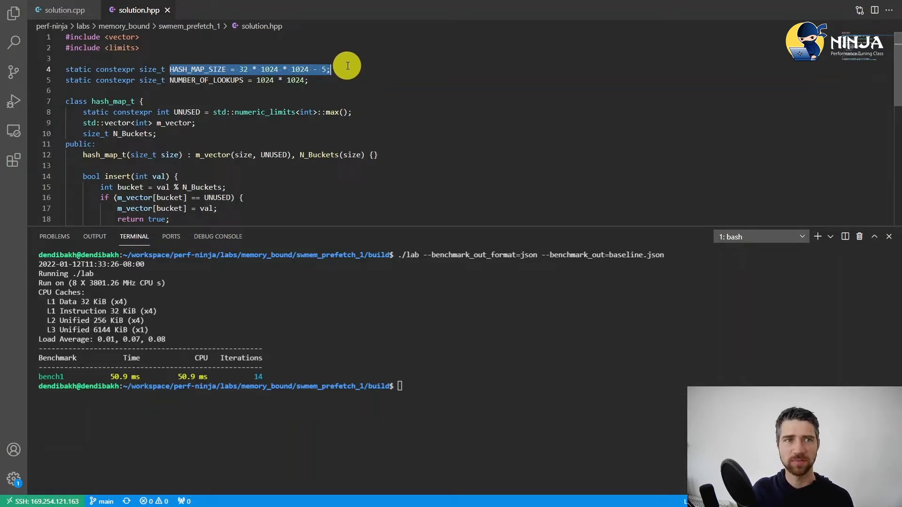
left_click(60, 9)
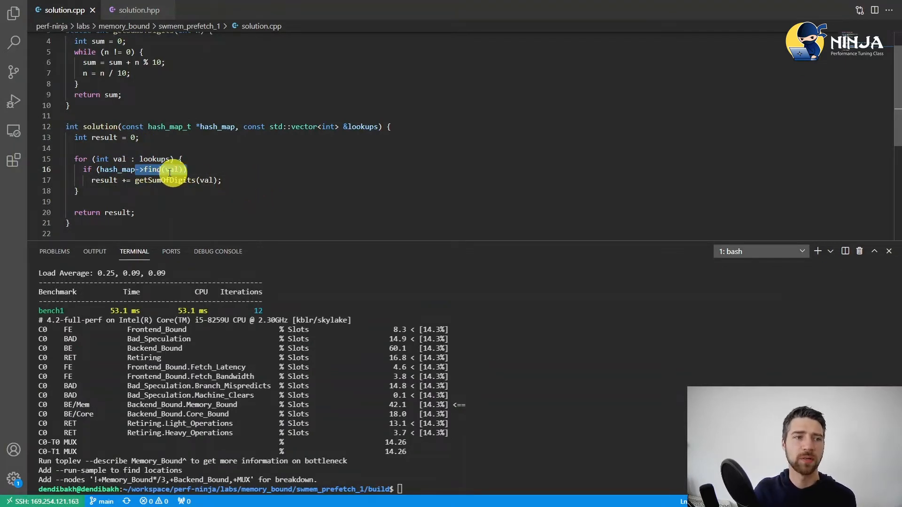
left_click(137, 10)
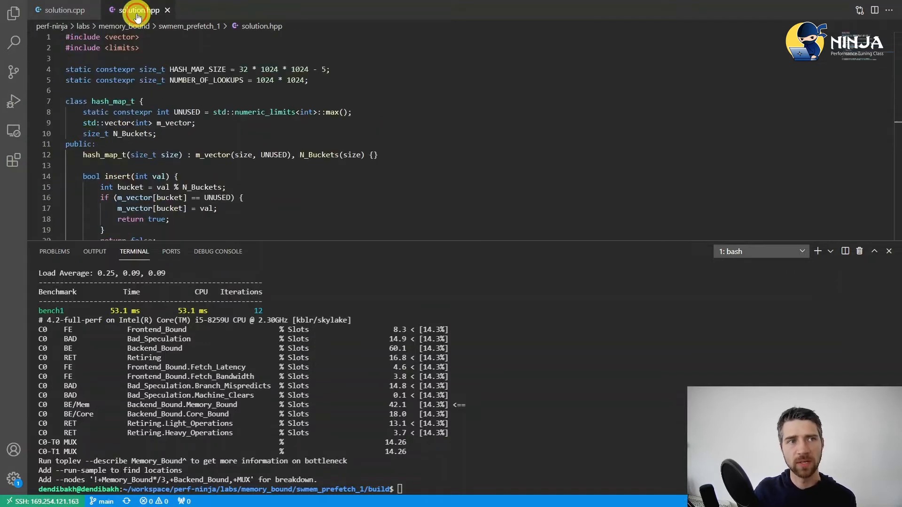
scroll("down", 3)
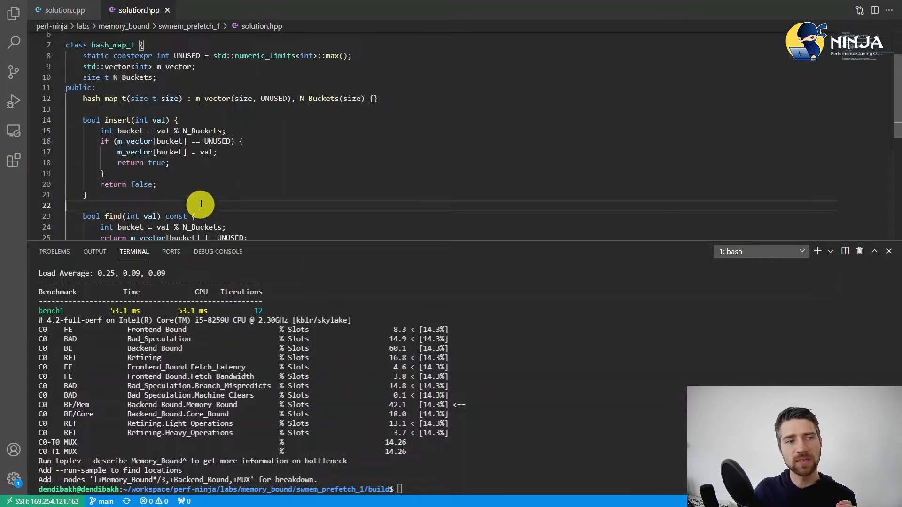
scroll("down", 3)
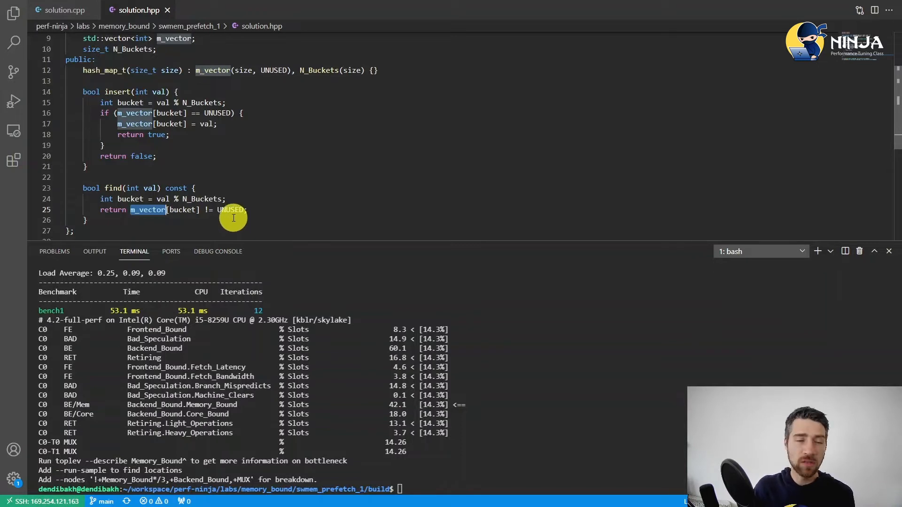
left_click(60, 9)
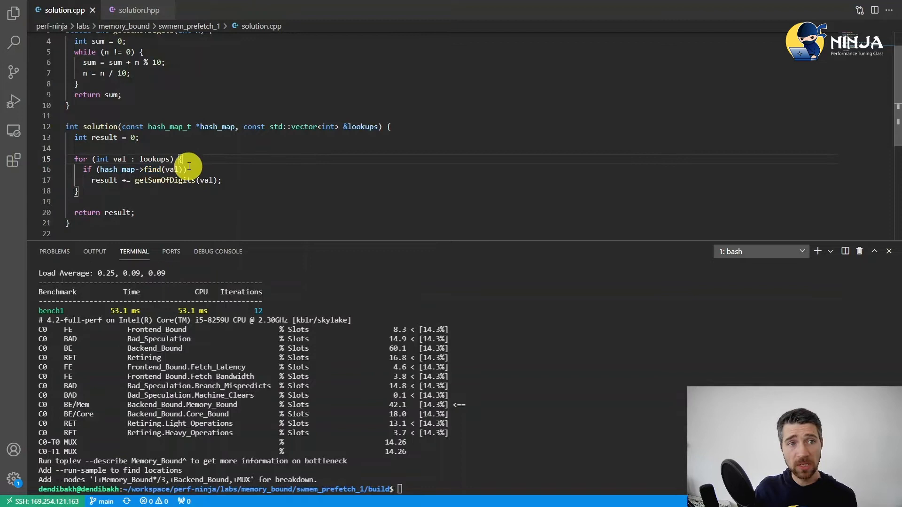
double_click(154, 158)
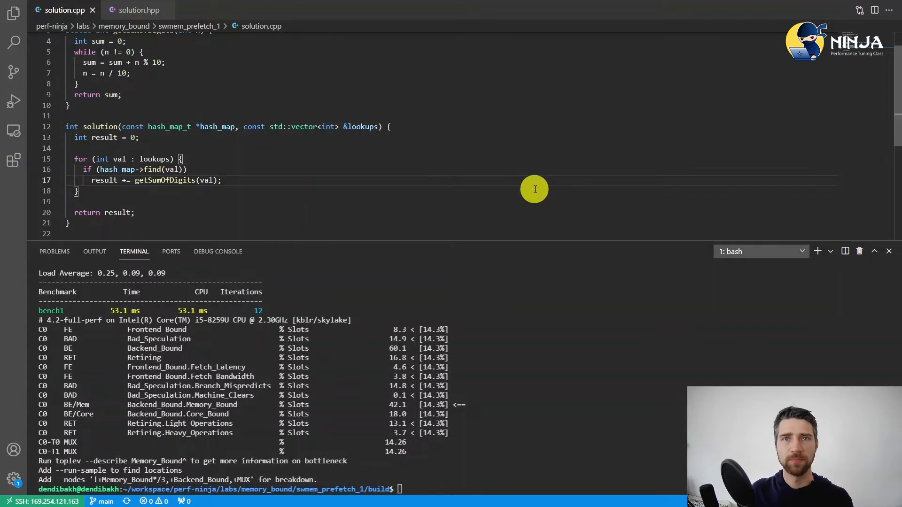
- Add a const prefetchForVal(int val) method to hash_map_t that calls __builtin_prefetch on the value's bucket
left_click(137, 9)
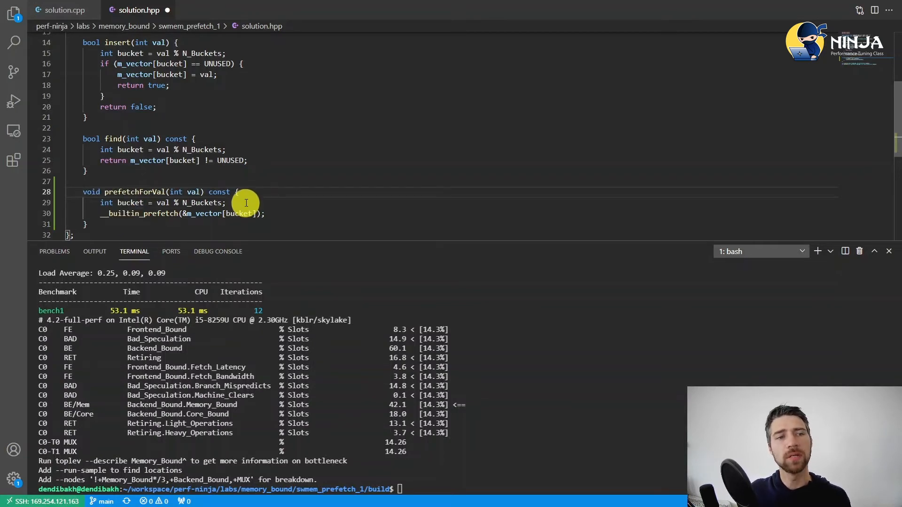
mouse_move(130, 149)
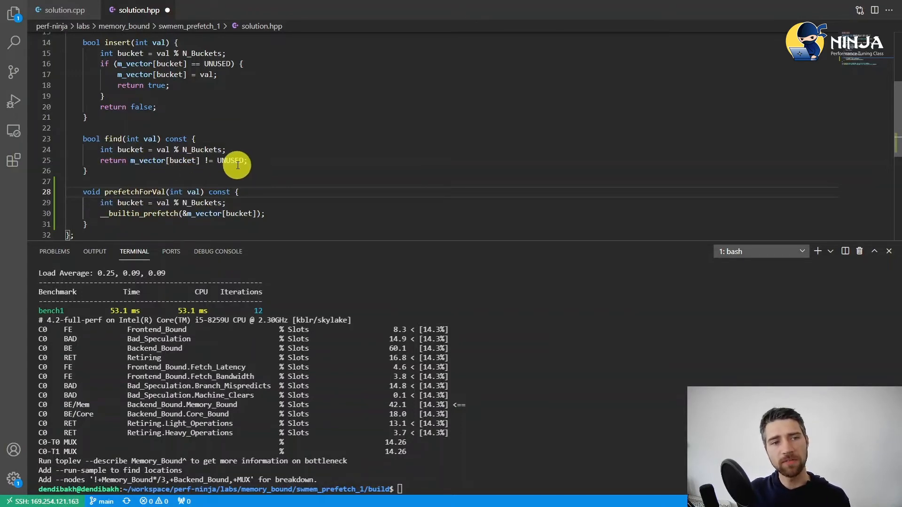
mouse_move(245, 161)
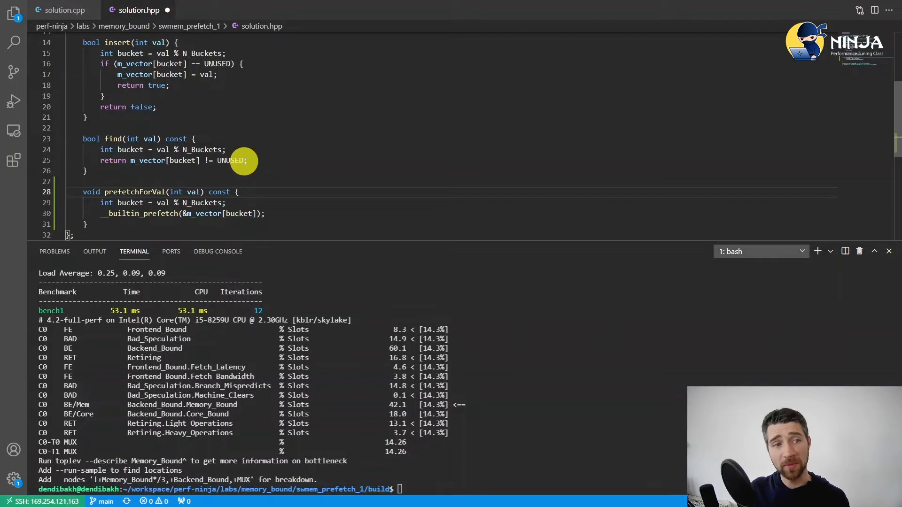
double_click(119, 213)
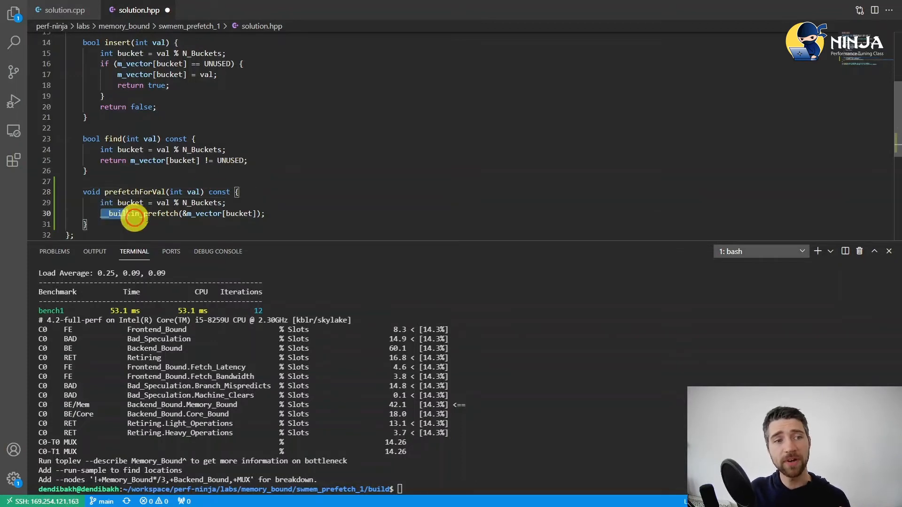
left_click(60, 9)
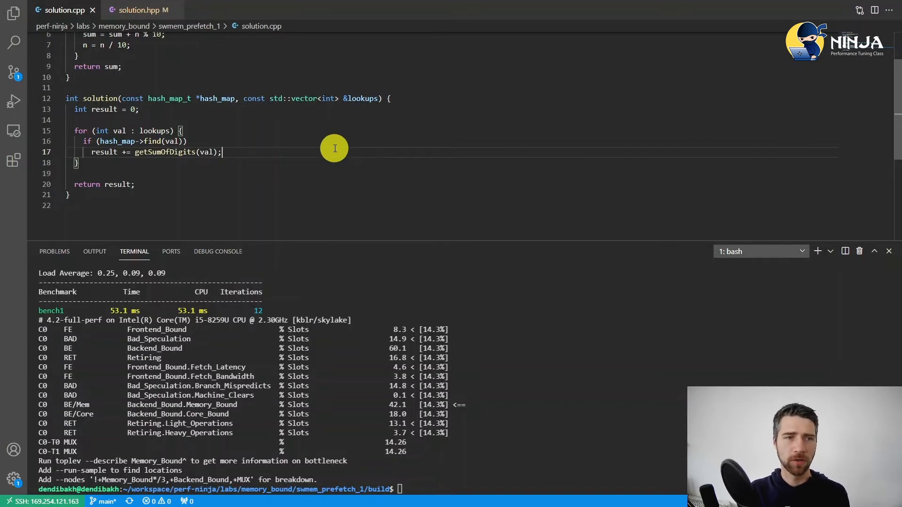
- Make the loop call hash_map->prefetchForVal(lookups[i + look_ahead]) with constexpr int look_ahead = 16
key("Enter")
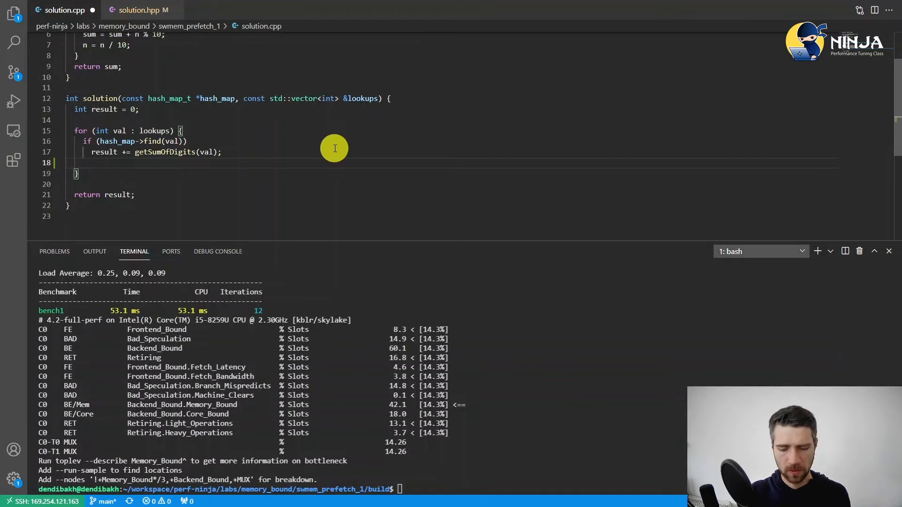
type("hash_map->prefetchForVal(lookups[i + 1])")
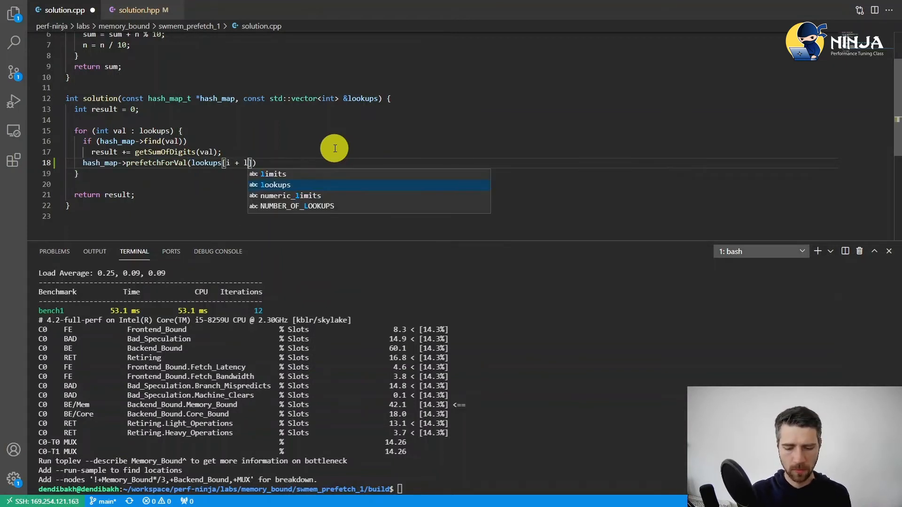
type("ook_ahead")
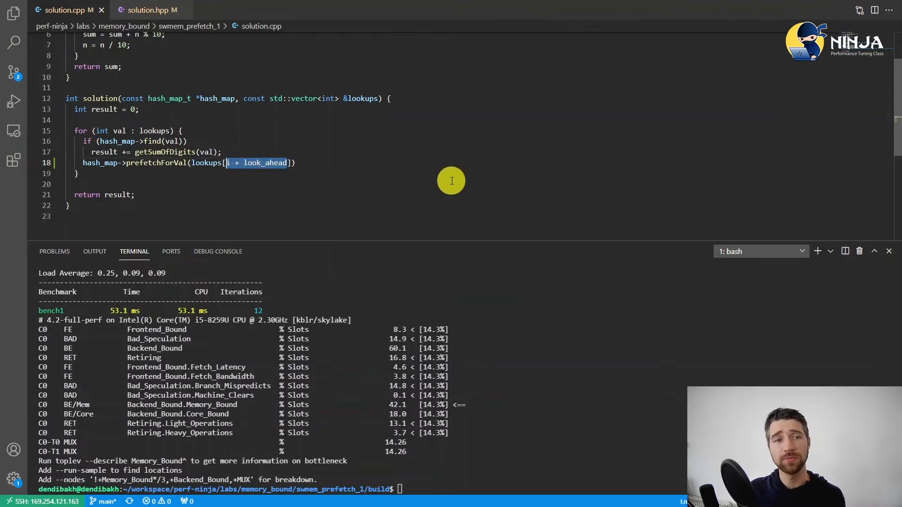
mouse_move(430, 168)
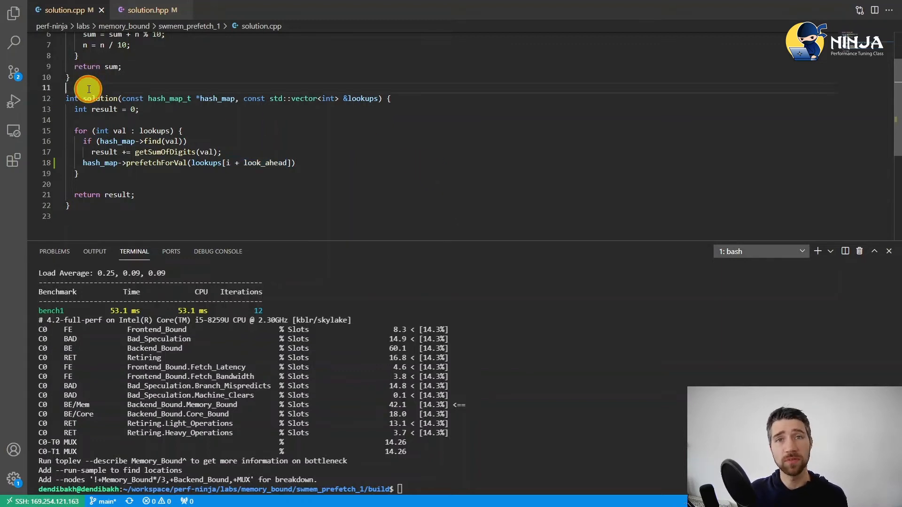
type("constexpr int look_ahead = 16;")
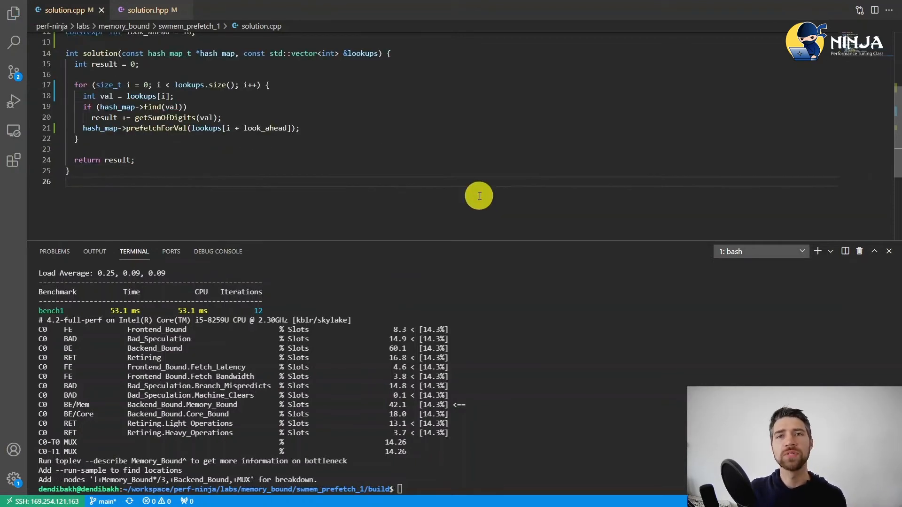
mouse_move(265, 147)
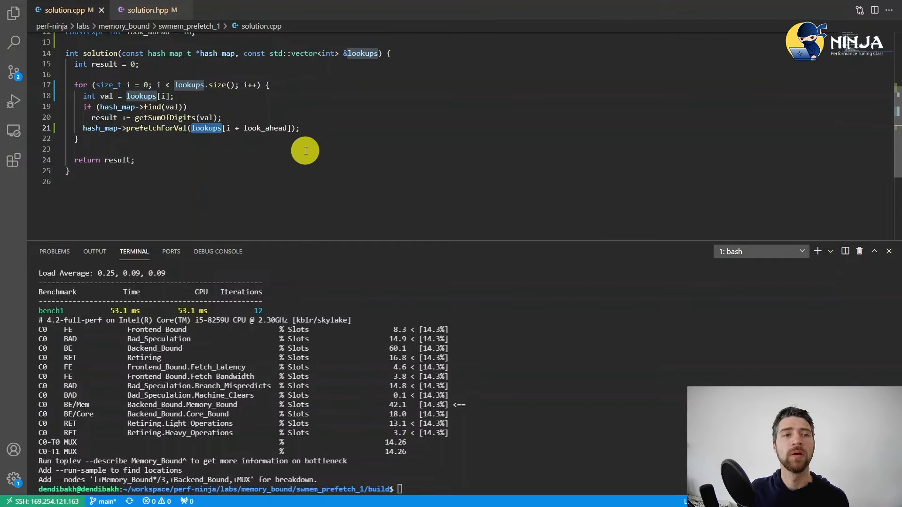
mouse_move(235, 88)
type(" - look_ahead")
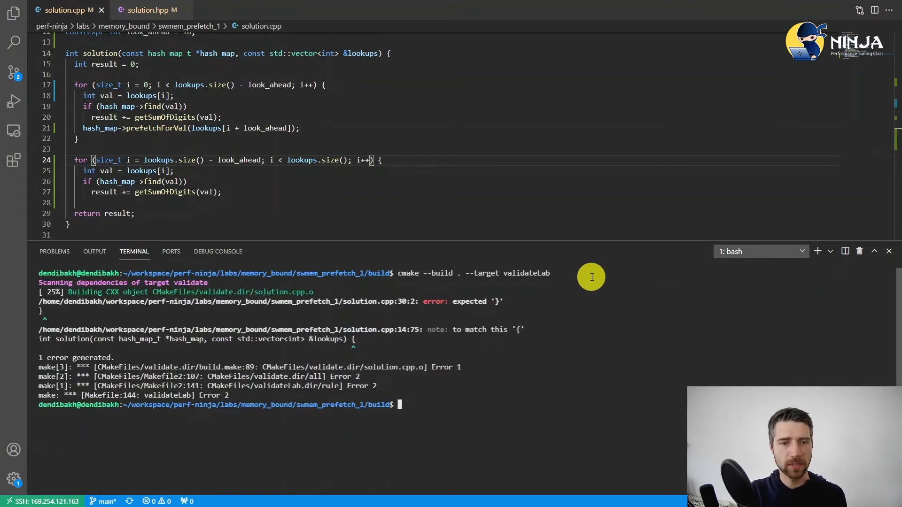
- Close the tail loop's brace and rebuild the validateLab and benchmarkLab targets with cmake
left_click(236, 195)
type("}")
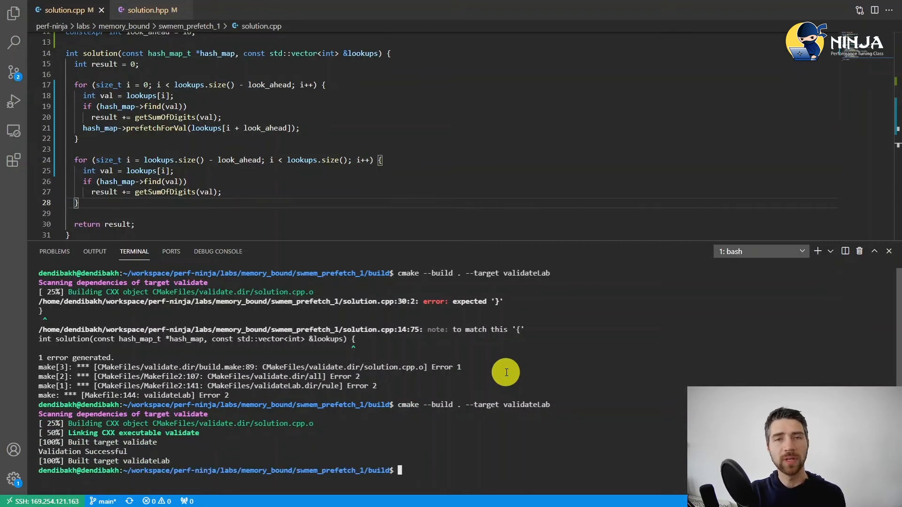
type("cmake --build . --target validateLab")
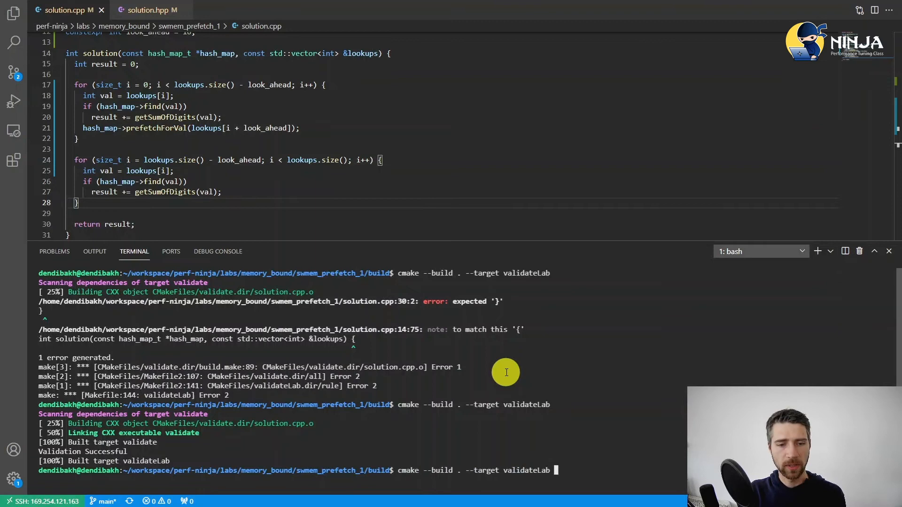
type("cmake --build . --target benchmarkLab")
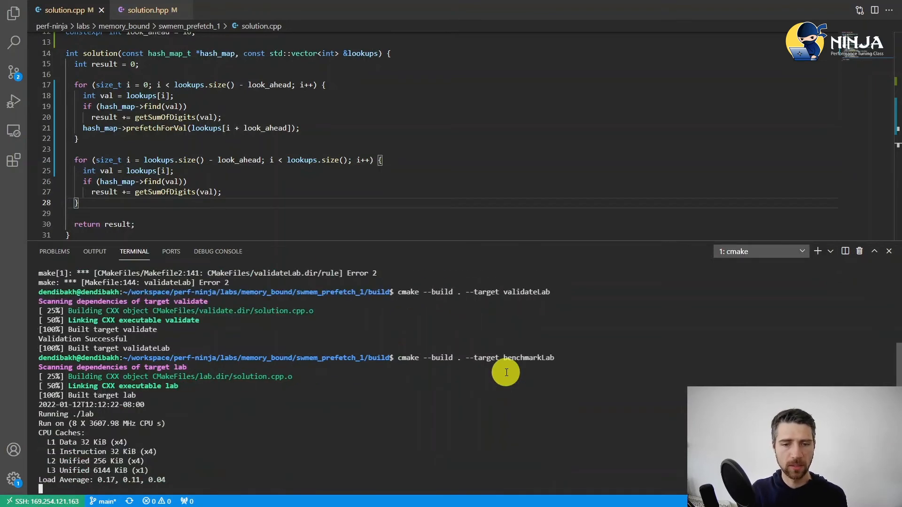
mouse_move(498, 430)
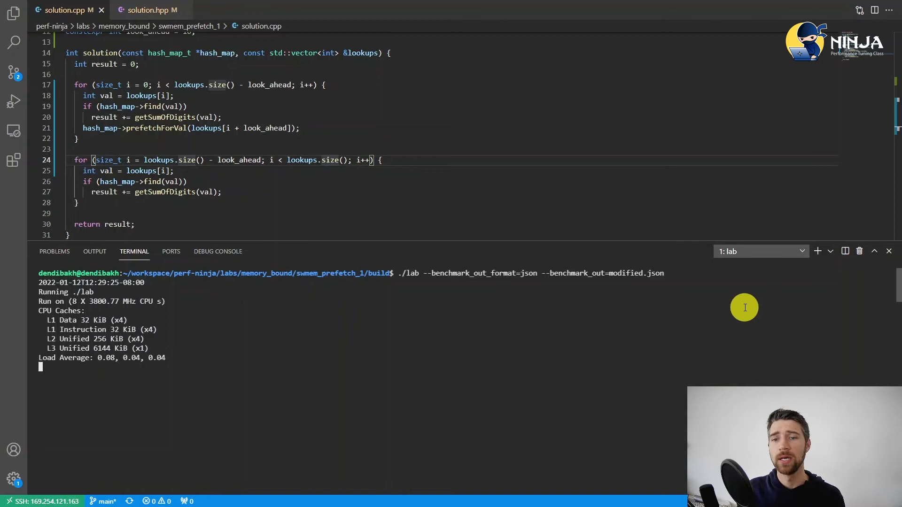
mouse_move(665, 271)
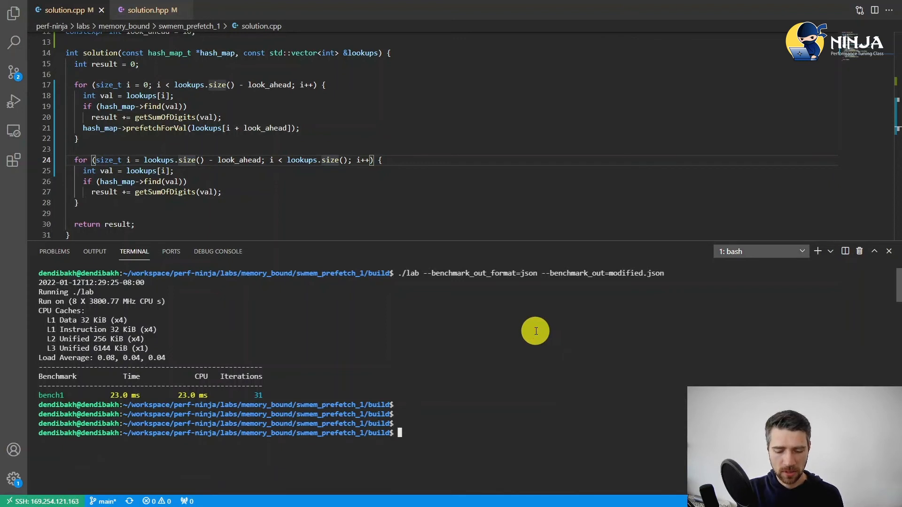
- Rerun python3 compare.py benchmarks baseline.json modified.json to show the 51→23 ms runtime drop
key("Ctrl+r")
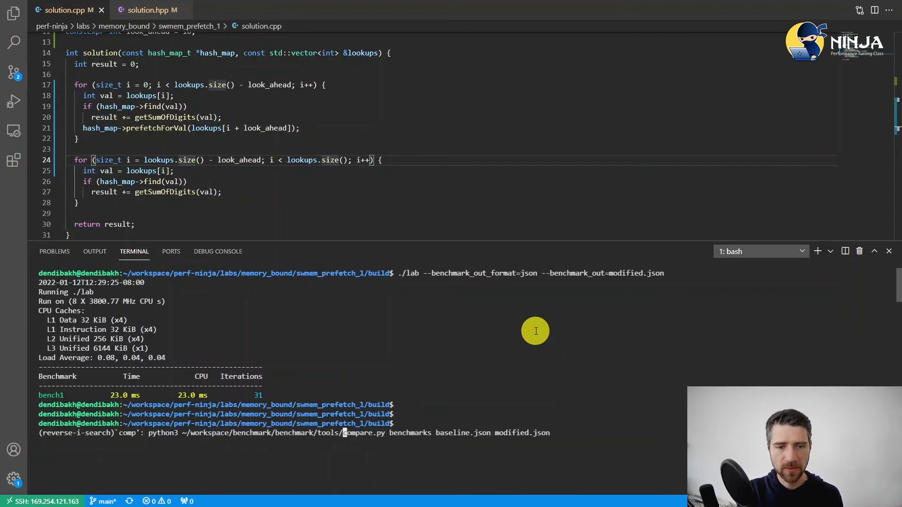
key("Enter")
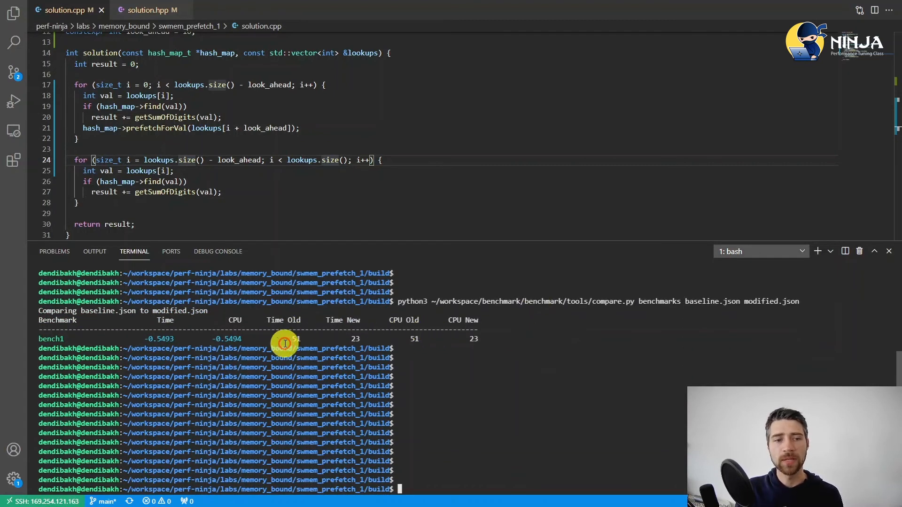
mouse_move(256, 339)
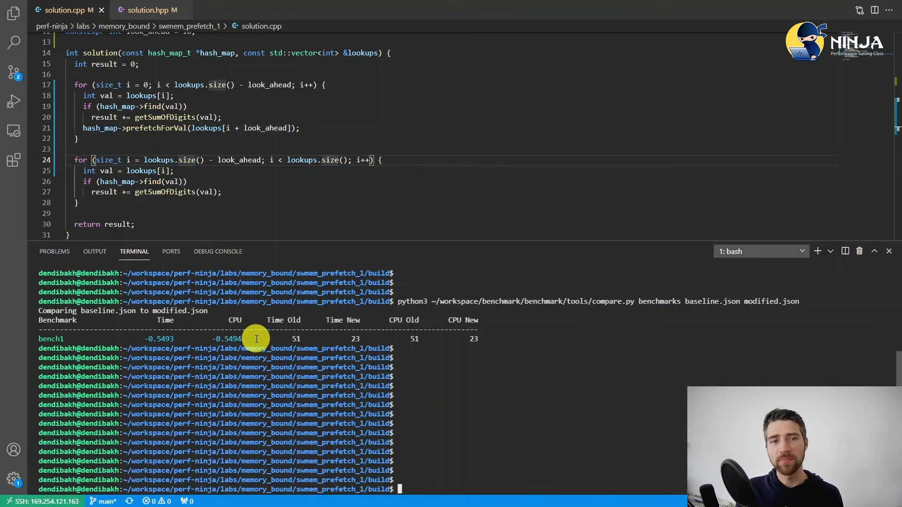
mouse_move(243, 339)
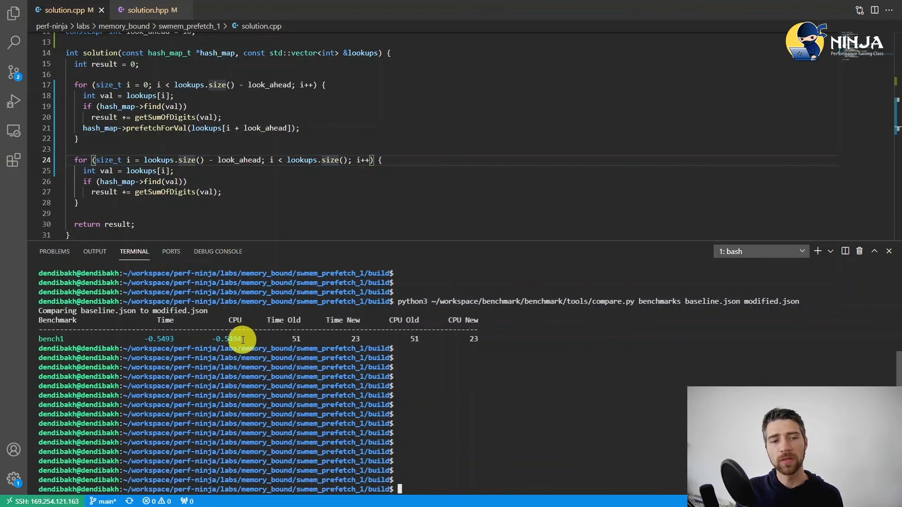